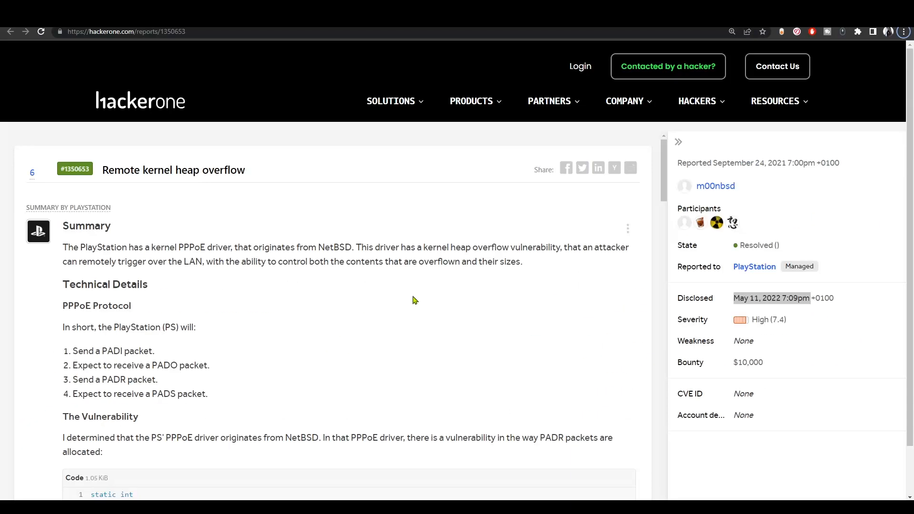
pyautogui.moveTo(409, 294)
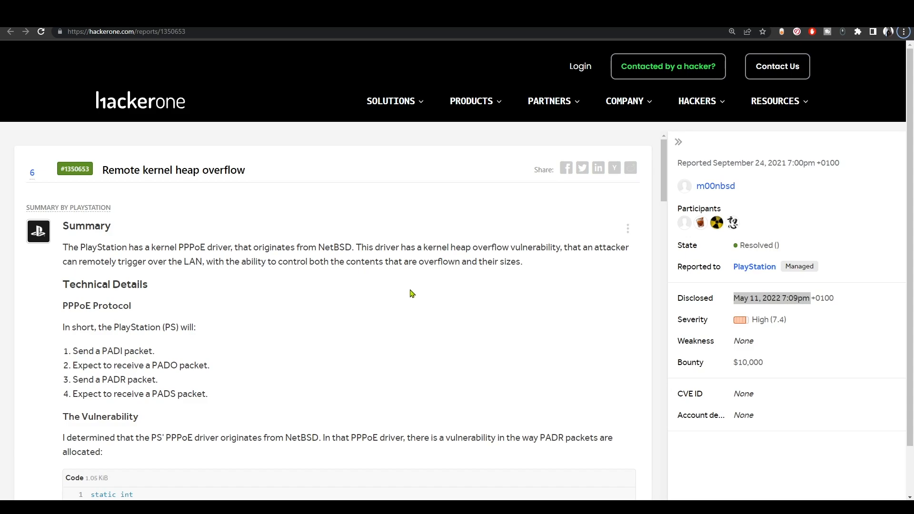
pyautogui.moveTo(399, 294)
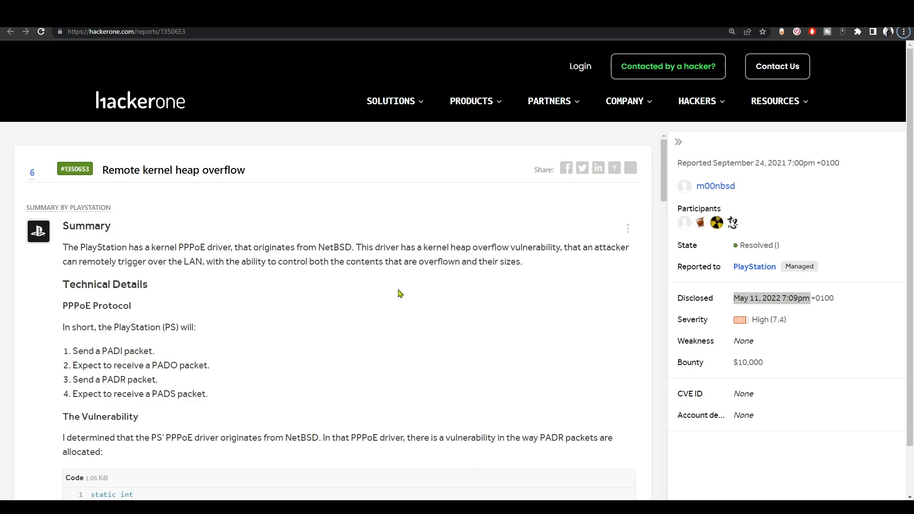
pyautogui.moveTo(266, 143)
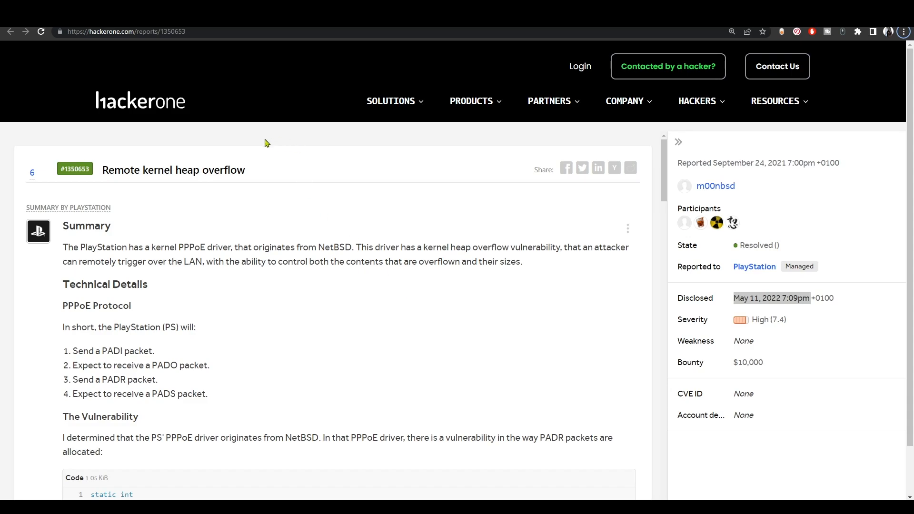
# - Highlight the report title, the $10,000 bounty amount and the disclosure date in the summary
pyautogui.doubleClick(140, 169)
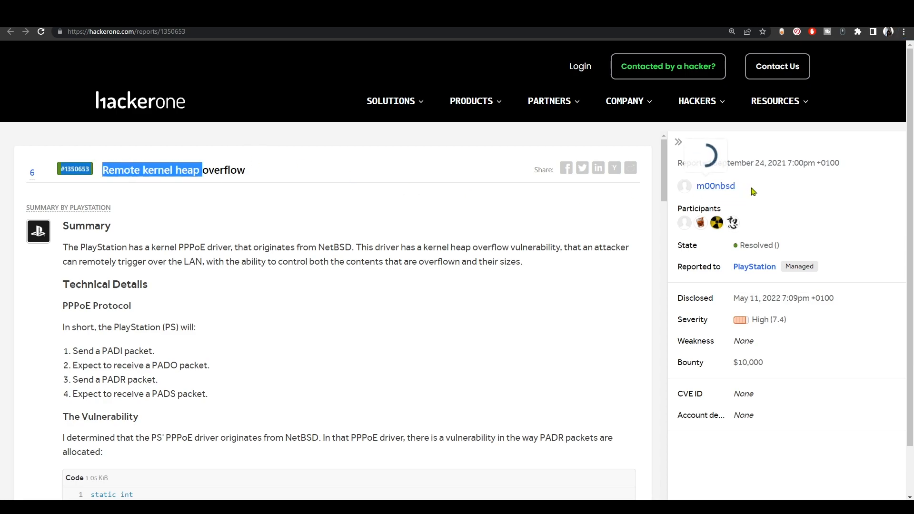
pyautogui.moveTo(796, 376)
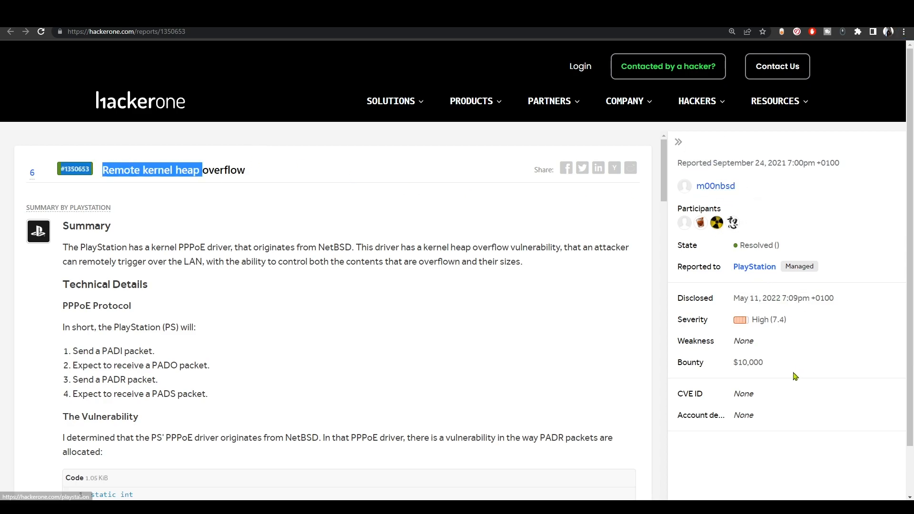
pyautogui.doubleClick(749, 361)
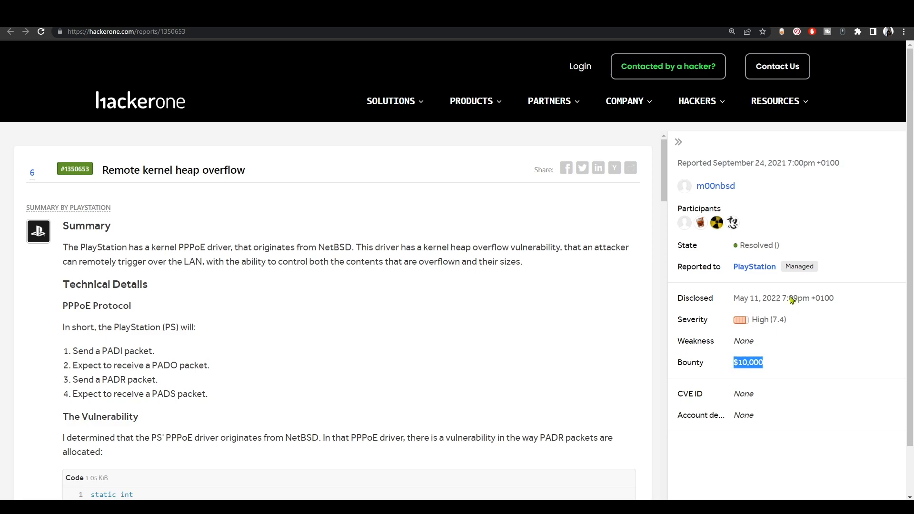
pyautogui.doubleClick(784, 298)
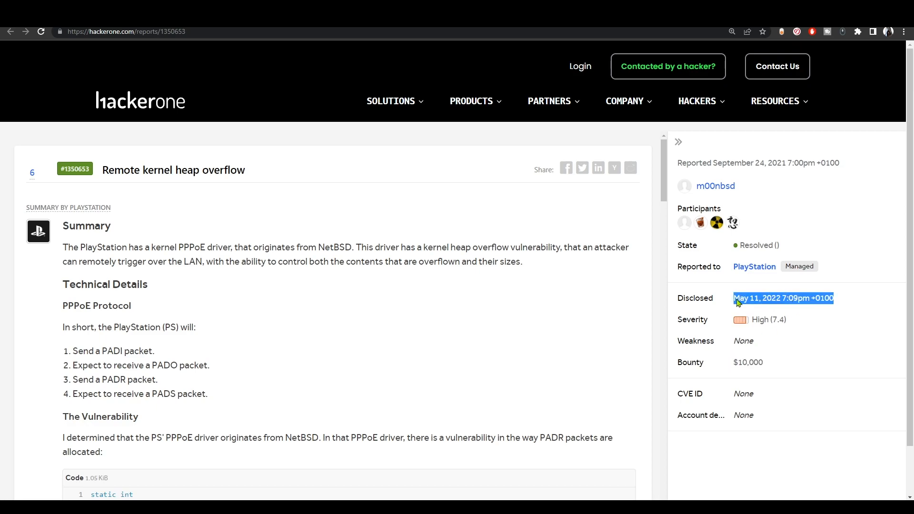
pyautogui.moveTo(219, 218)
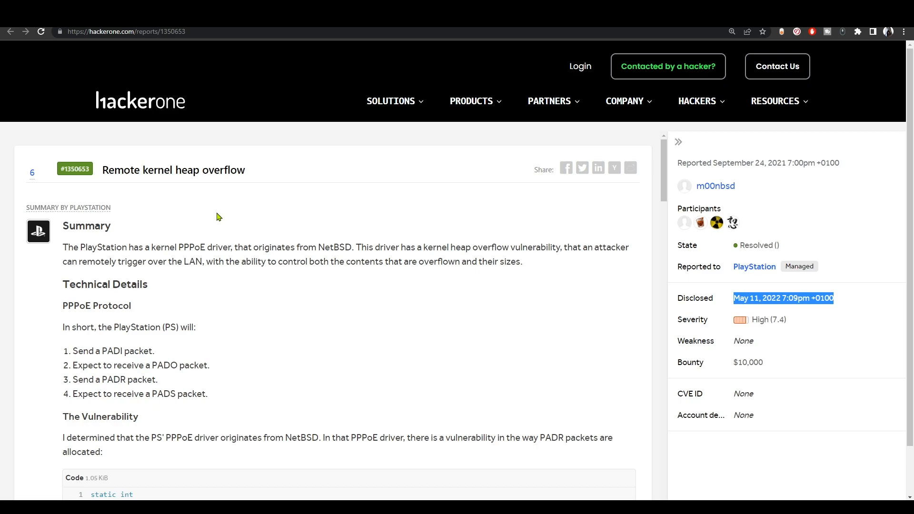
pyautogui.moveTo(273, 291)
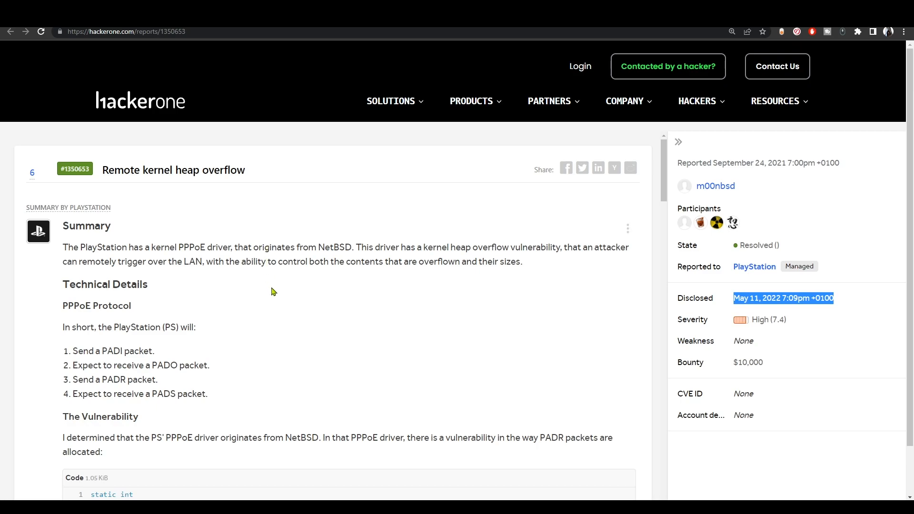
# - Scroll through the Attack Scenario and Impact, clearing the highlight on the Impact sentence
pyautogui.scroll(-3)
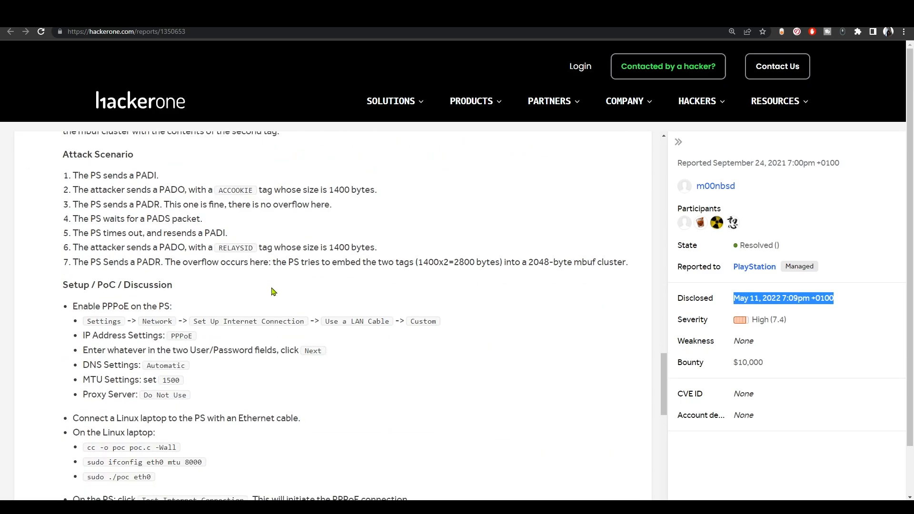
pyautogui.scroll(-3)
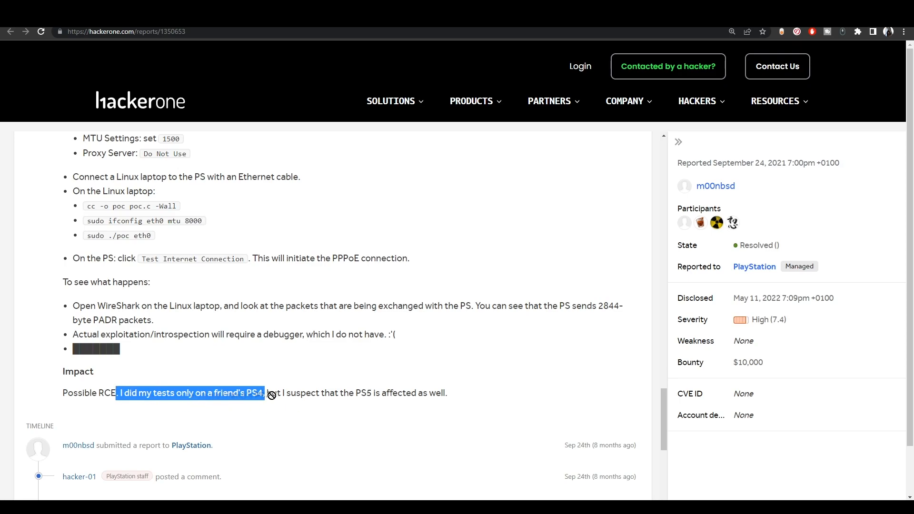
pyautogui.moveTo(384, 394)
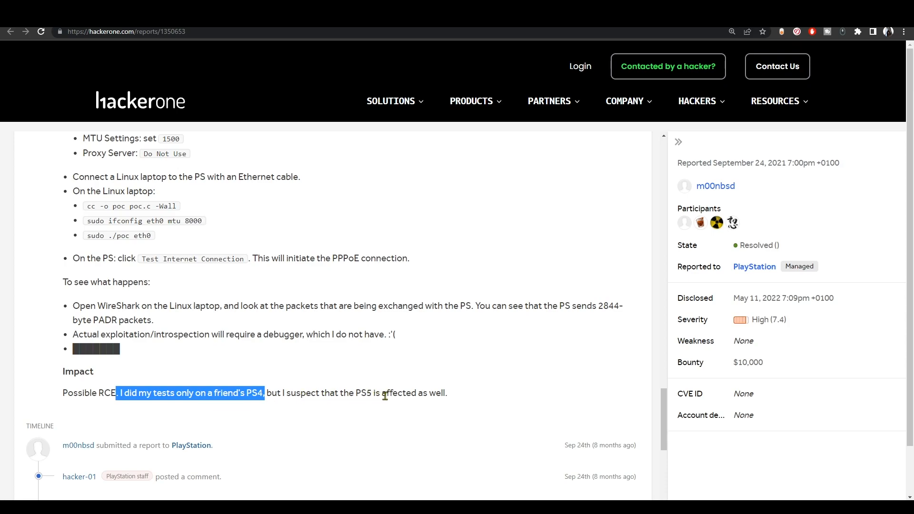
pyautogui.click(376, 394)
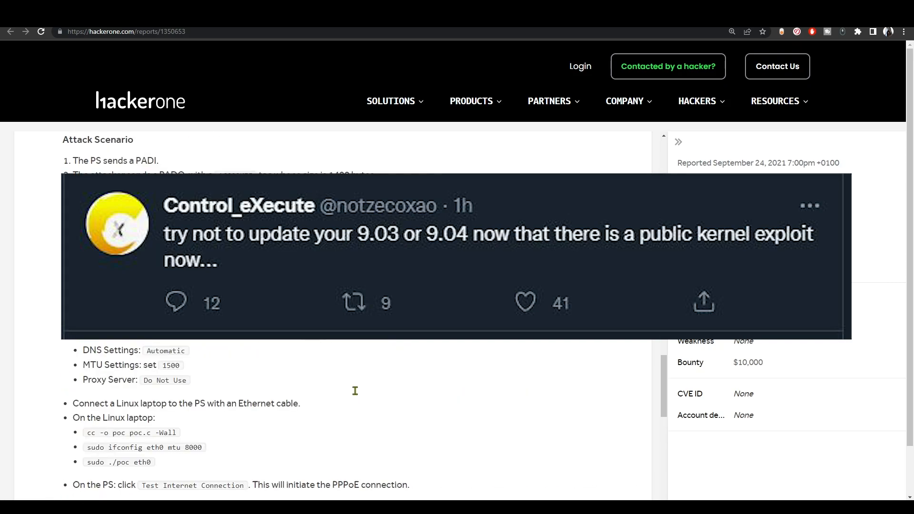
# - Review the Setup / PoC steps, highlighting 'Enable PPPoE on the PS', down to the Impact section
pyautogui.scroll(3)
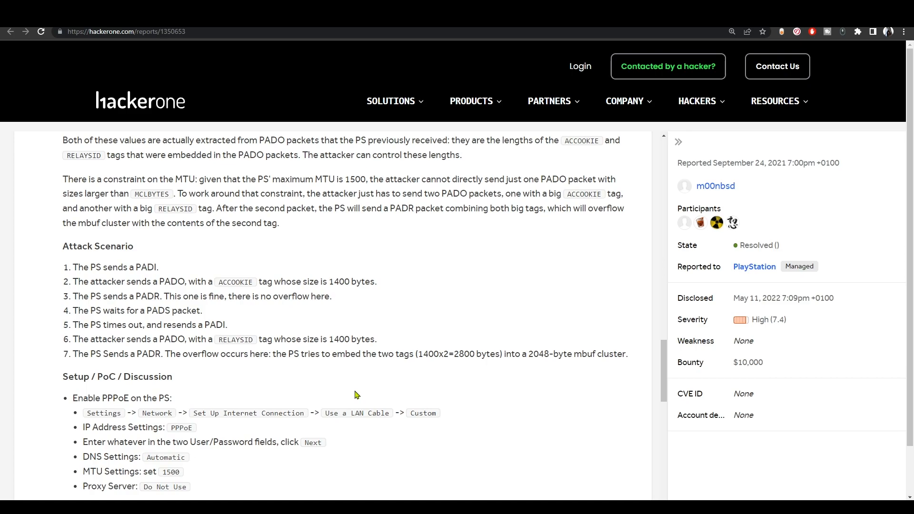
pyautogui.scroll(-3)
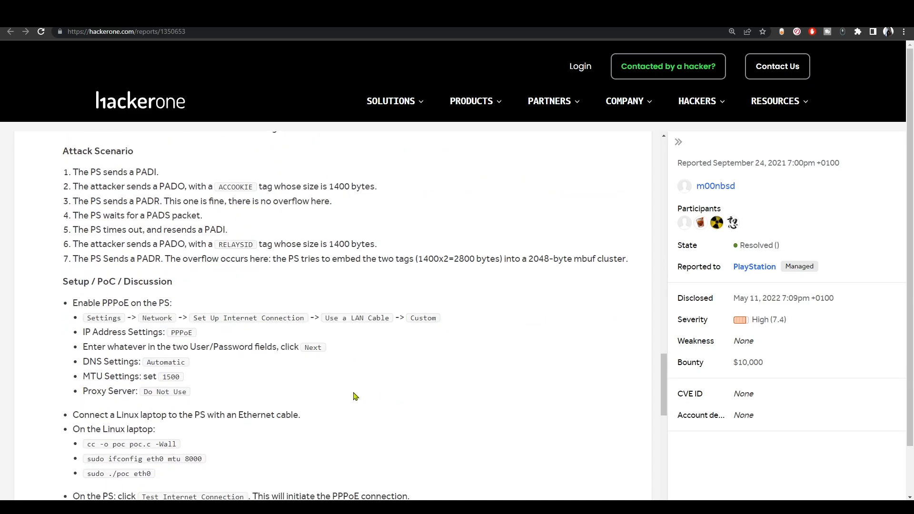
pyautogui.moveTo(215, 297)
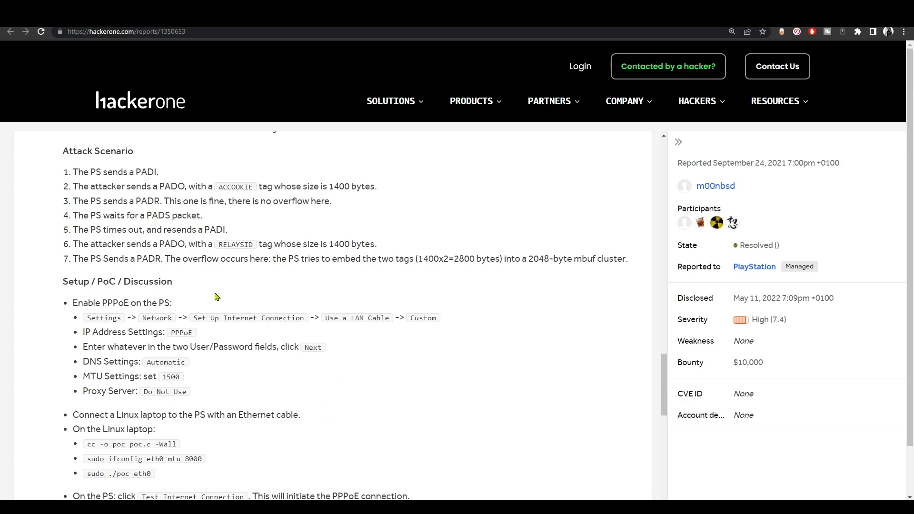
pyautogui.doubleClick(80, 303)
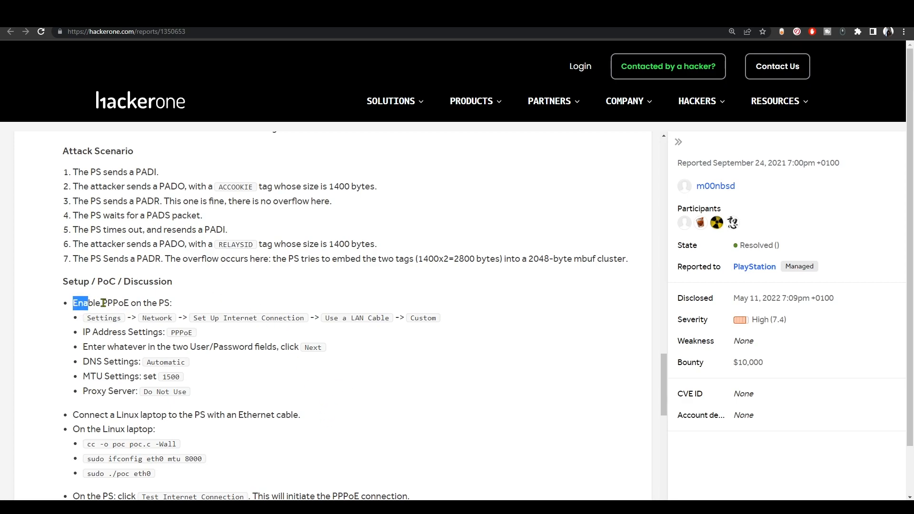
pyautogui.click(175, 302)
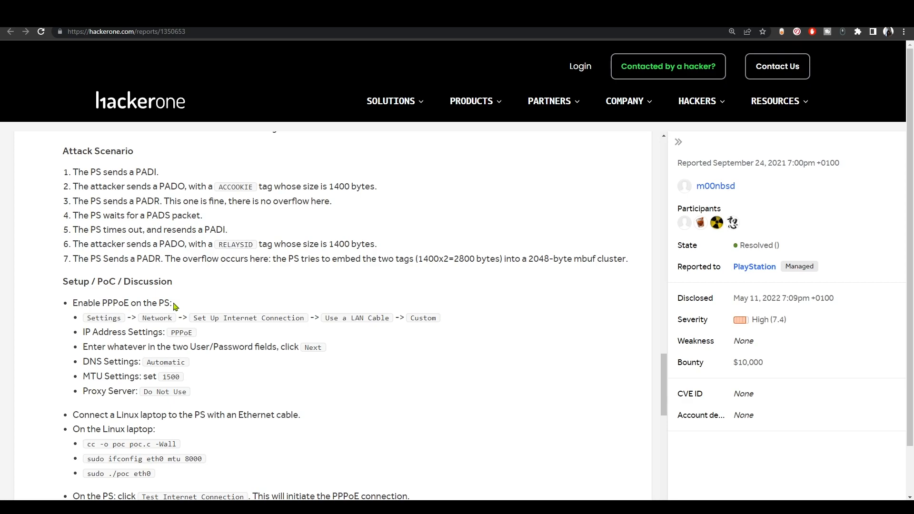
pyautogui.doubleClick(121, 303)
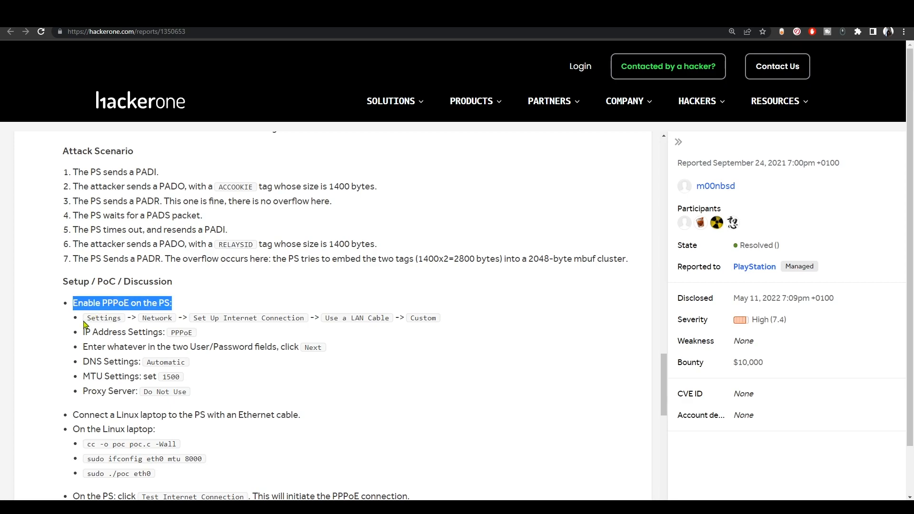
pyautogui.moveTo(143, 326)
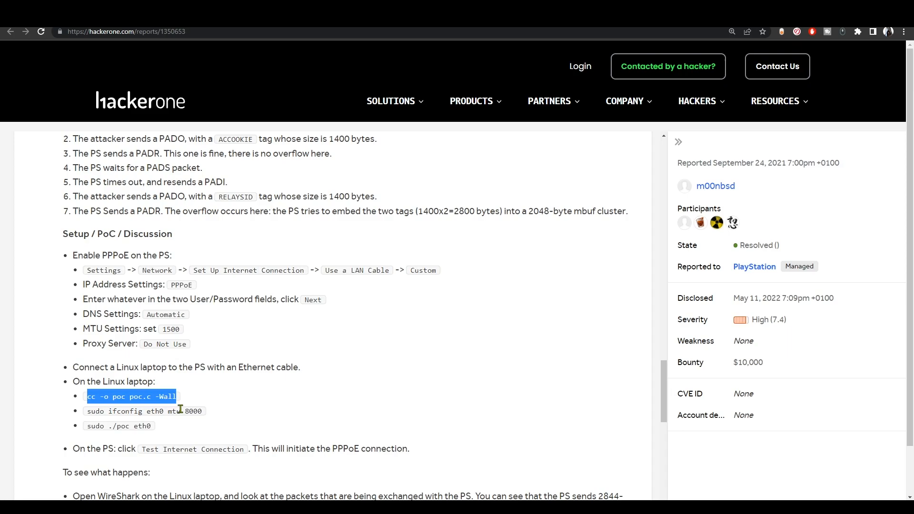
pyautogui.scroll(-3)
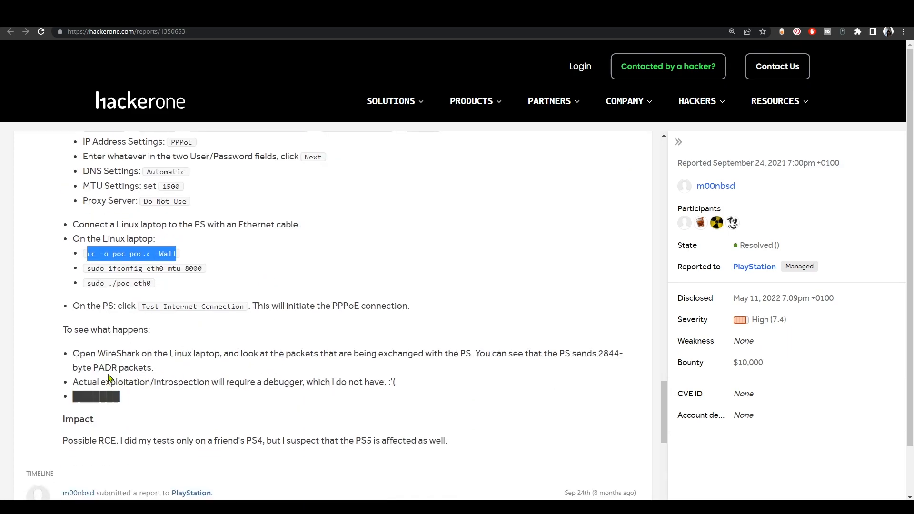
pyautogui.moveTo(126, 349)
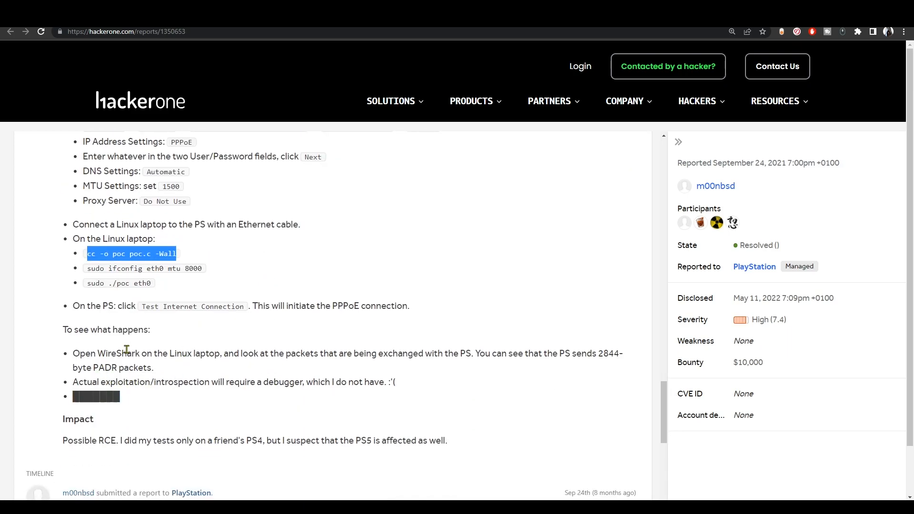
pyautogui.moveTo(261, 406)
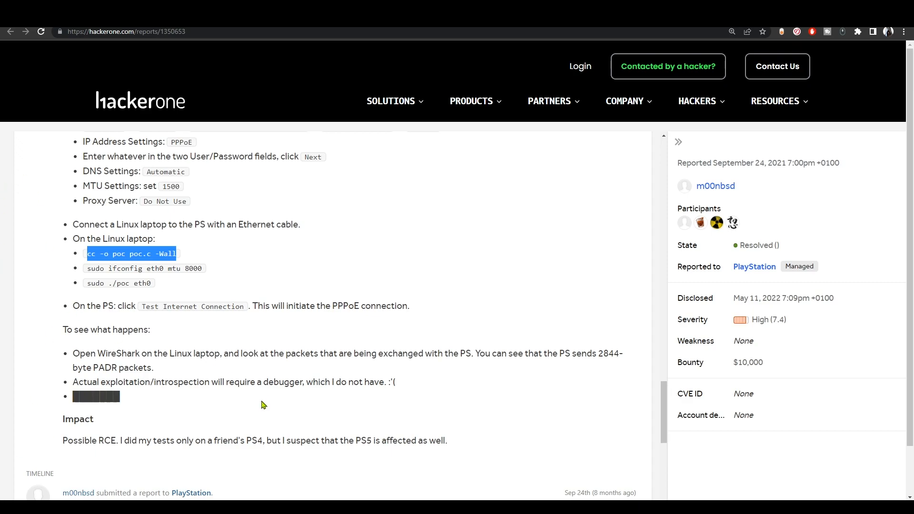
pyautogui.moveTo(308, 369)
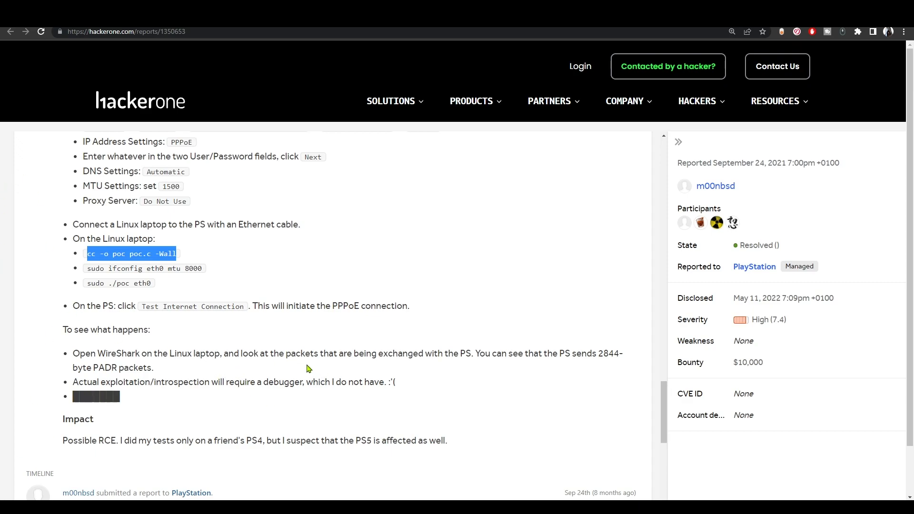
pyautogui.moveTo(406, 377)
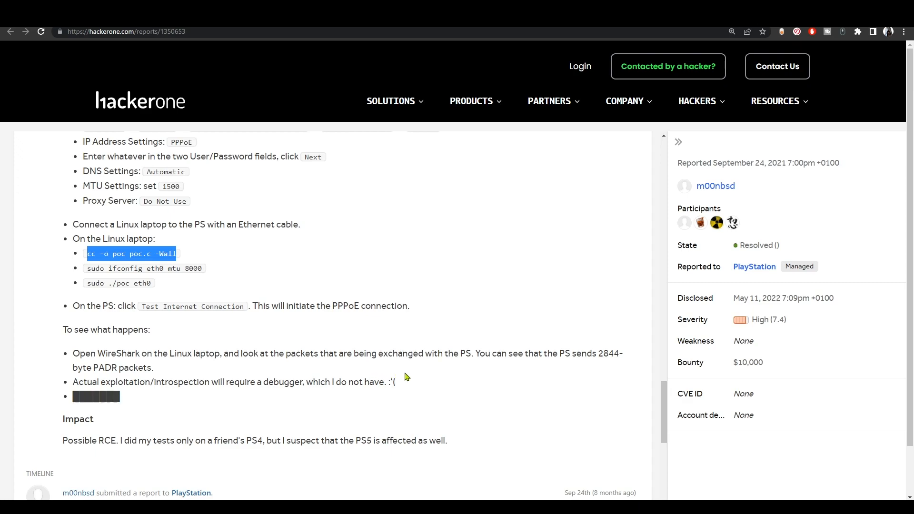
pyautogui.moveTo(450, 385)
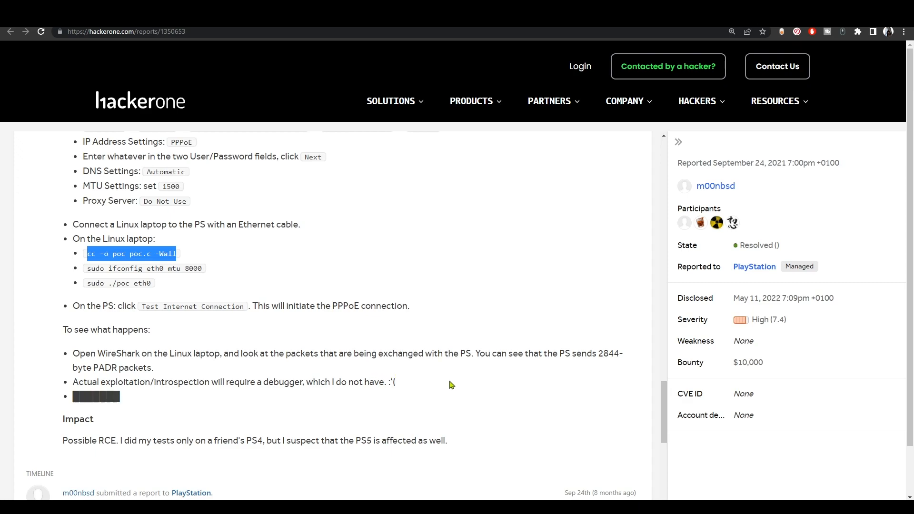
pyautogui.moveTo(578, 357)
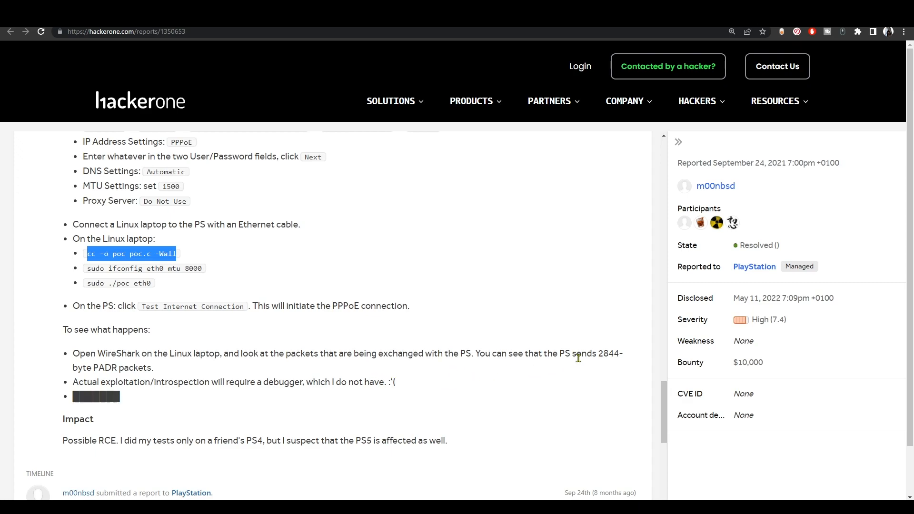
pyautogui.moveTo(616, 367)
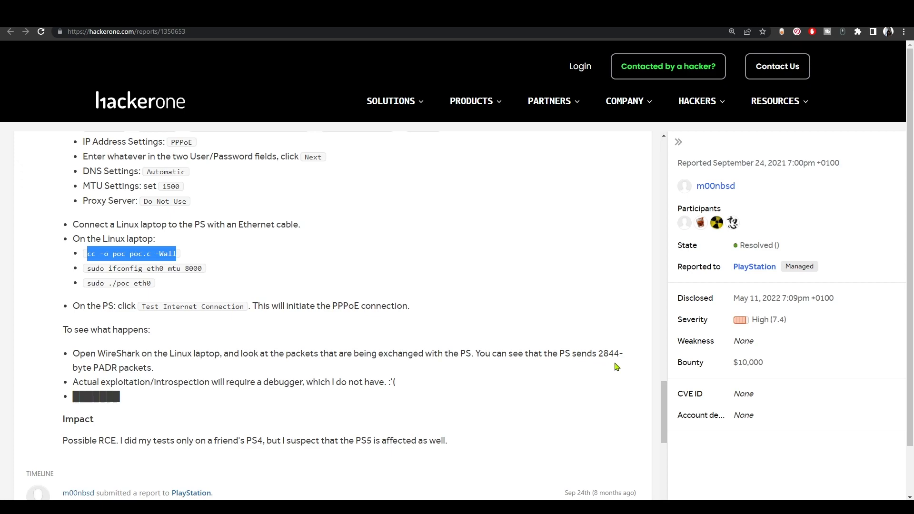
pyautogui.moveTo(153, 375)
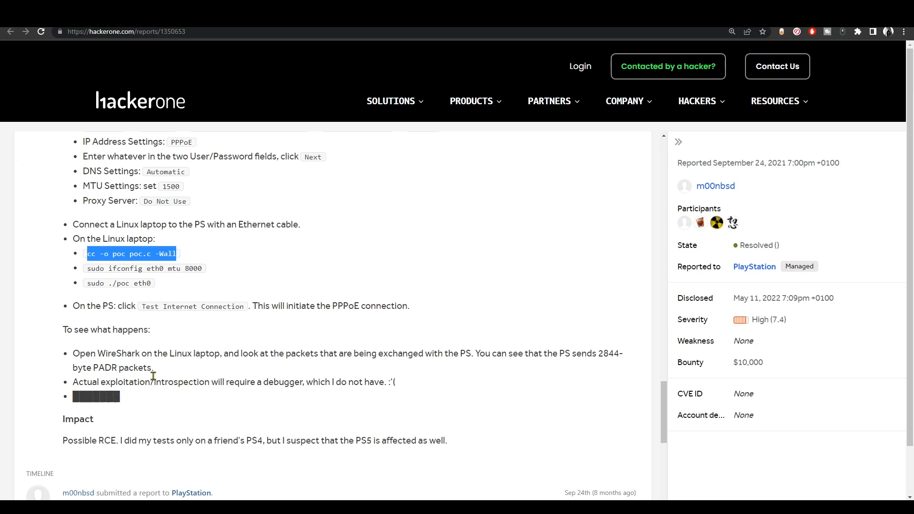
pyautogui.moveTo(298, 385)
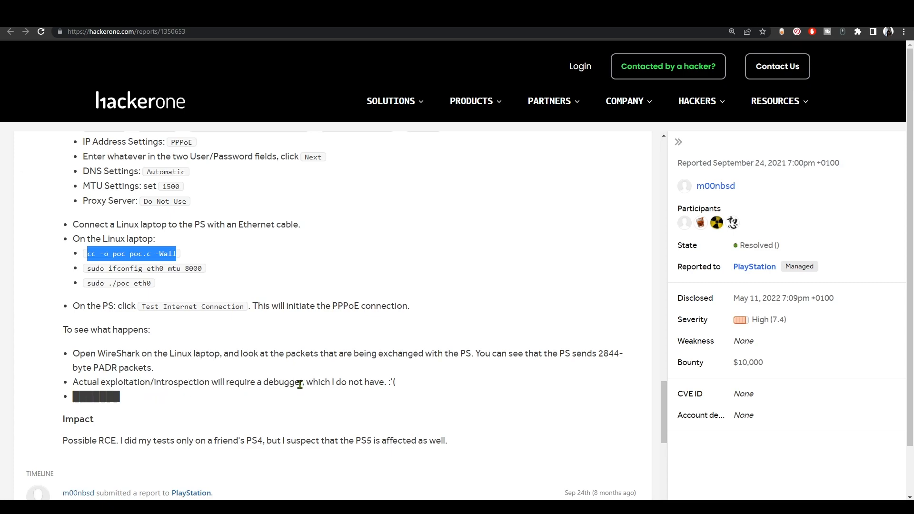
# - Select the word 'debugger' in the note that exploitation would require a debugger
pyautogui.doubleClick(289, 382)
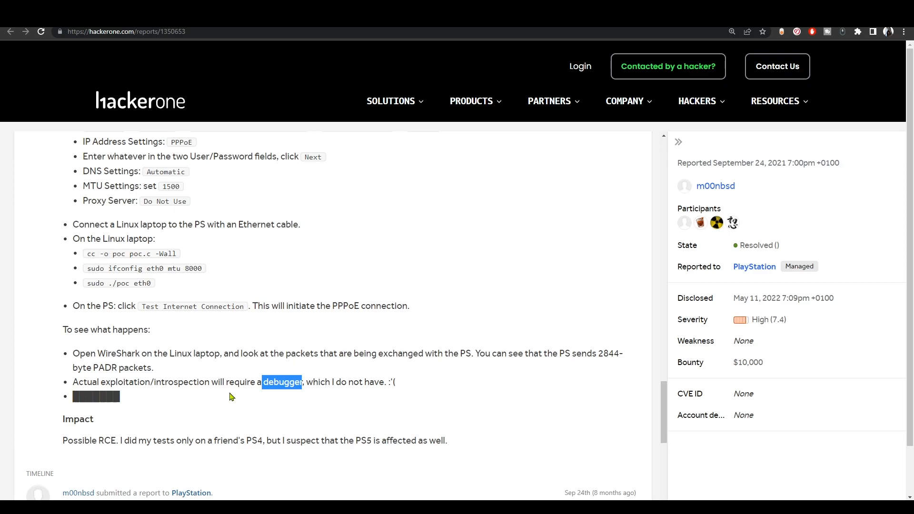
pyautogui.moveTo(221, 393)
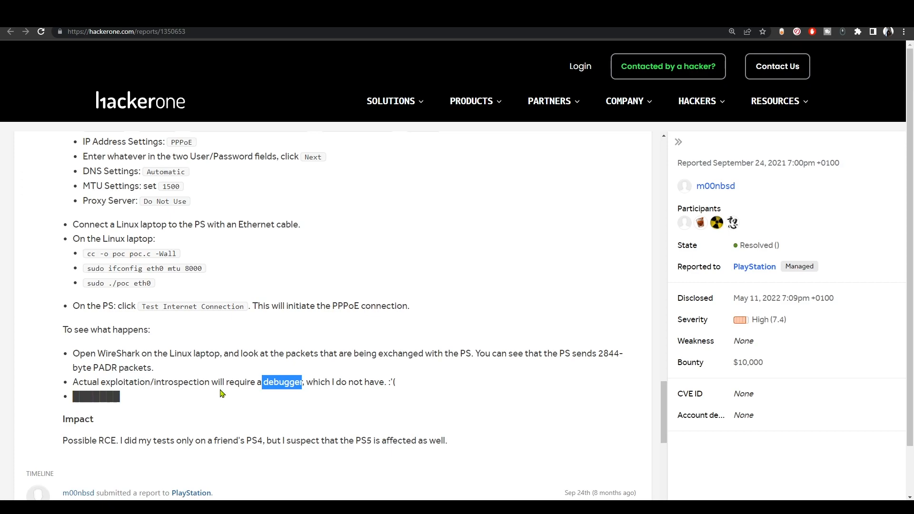
# - Scroll back to The Vulnerability code block and down through pppoe_send_padr to pppoe_get_mbuf
pyautogui.scroll(3)
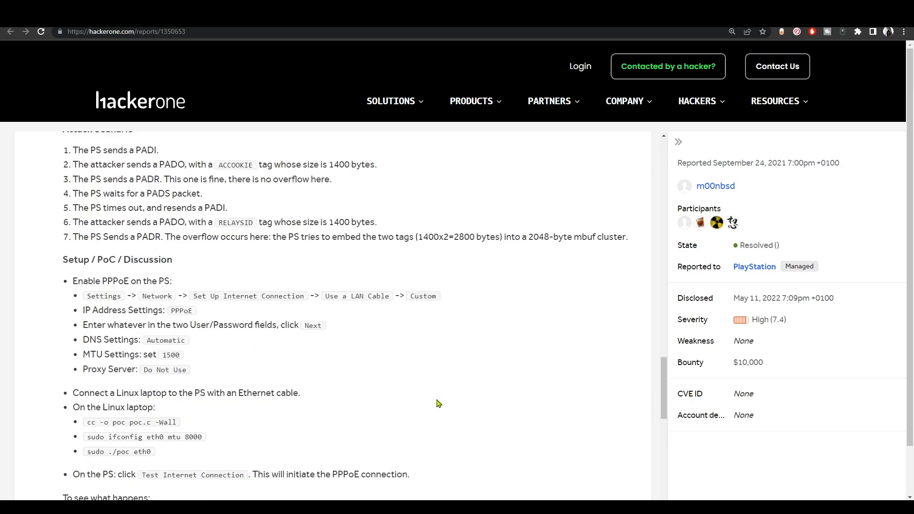
pyautogui.scroll(-3)
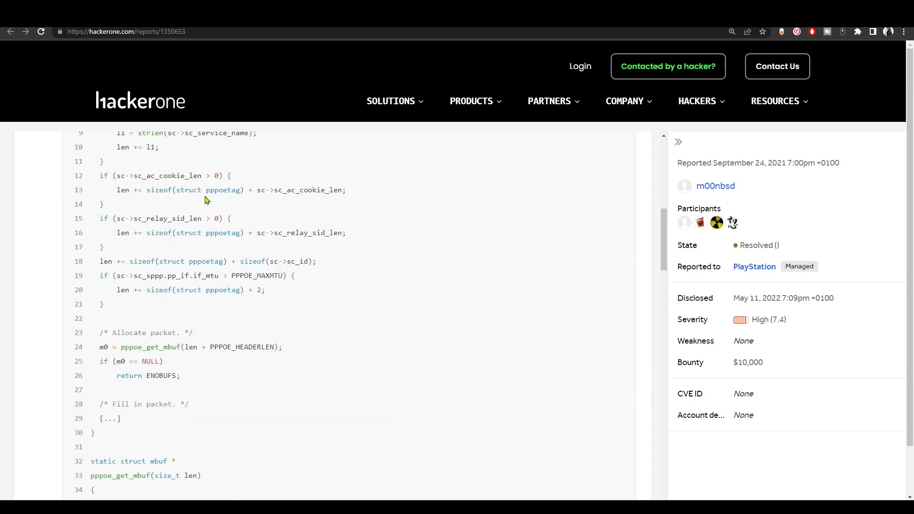
pyautogui.scroll(3)
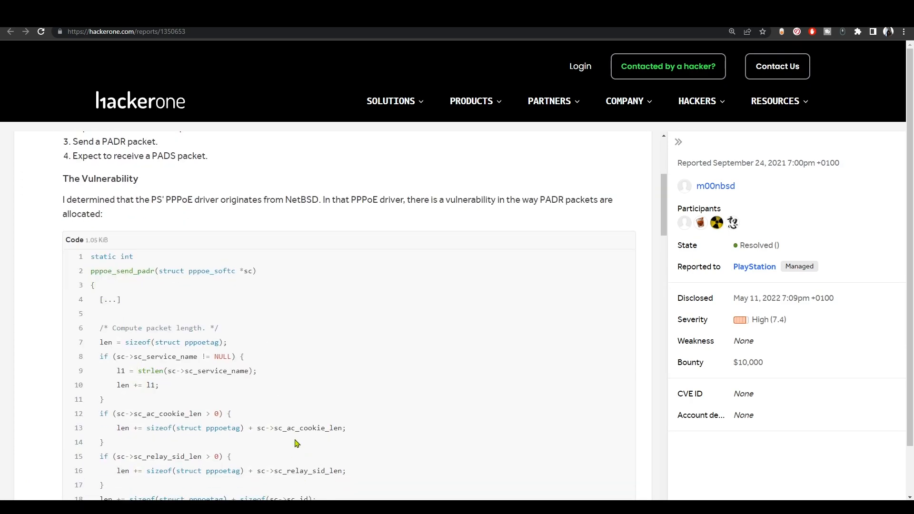
pyautogui.scroll(-3)
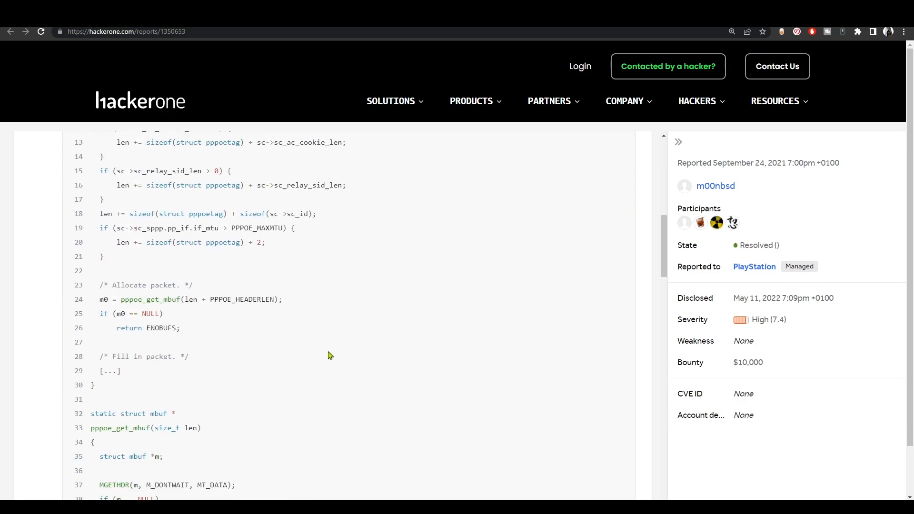
pyautogui.moveTo(326, 355)
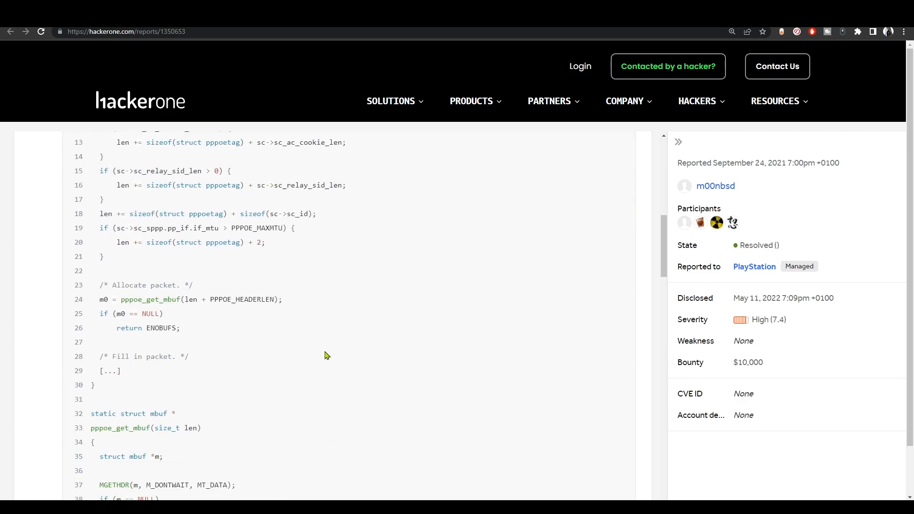
pyautogui.moveTo(322, 355)
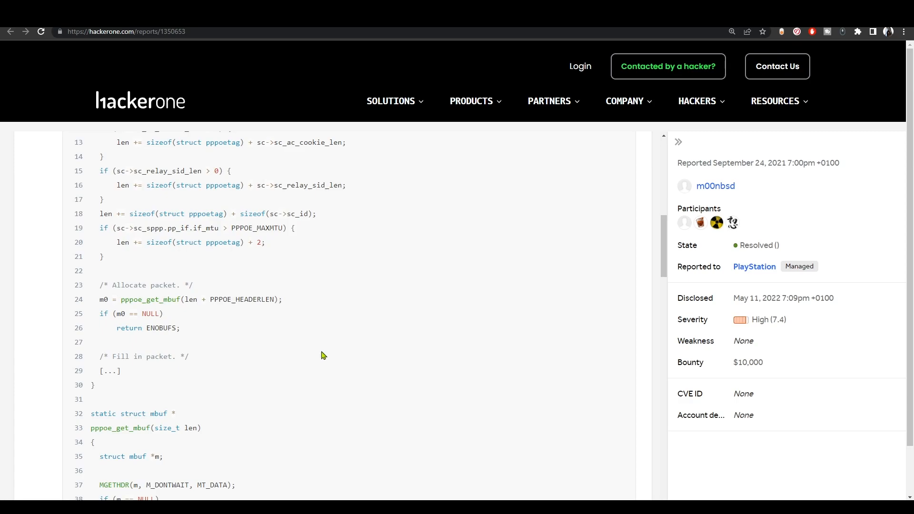
pyautogui.scroll(-3)
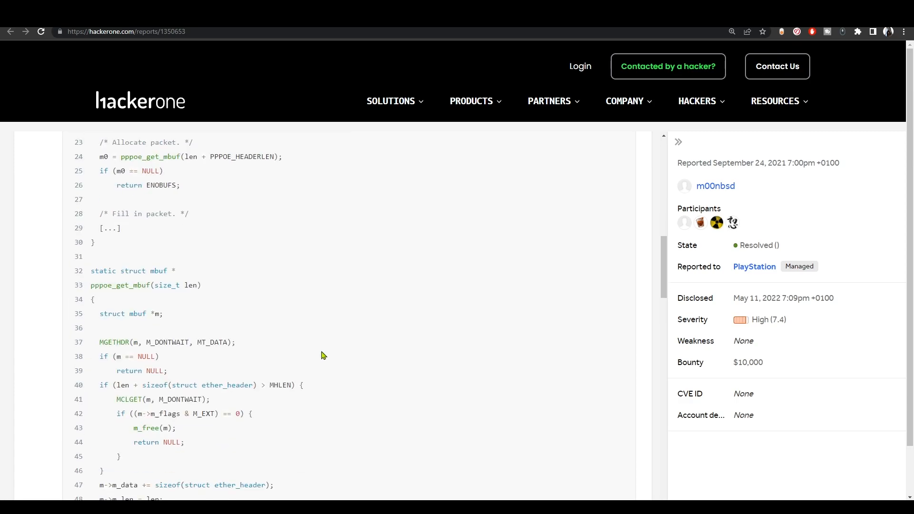